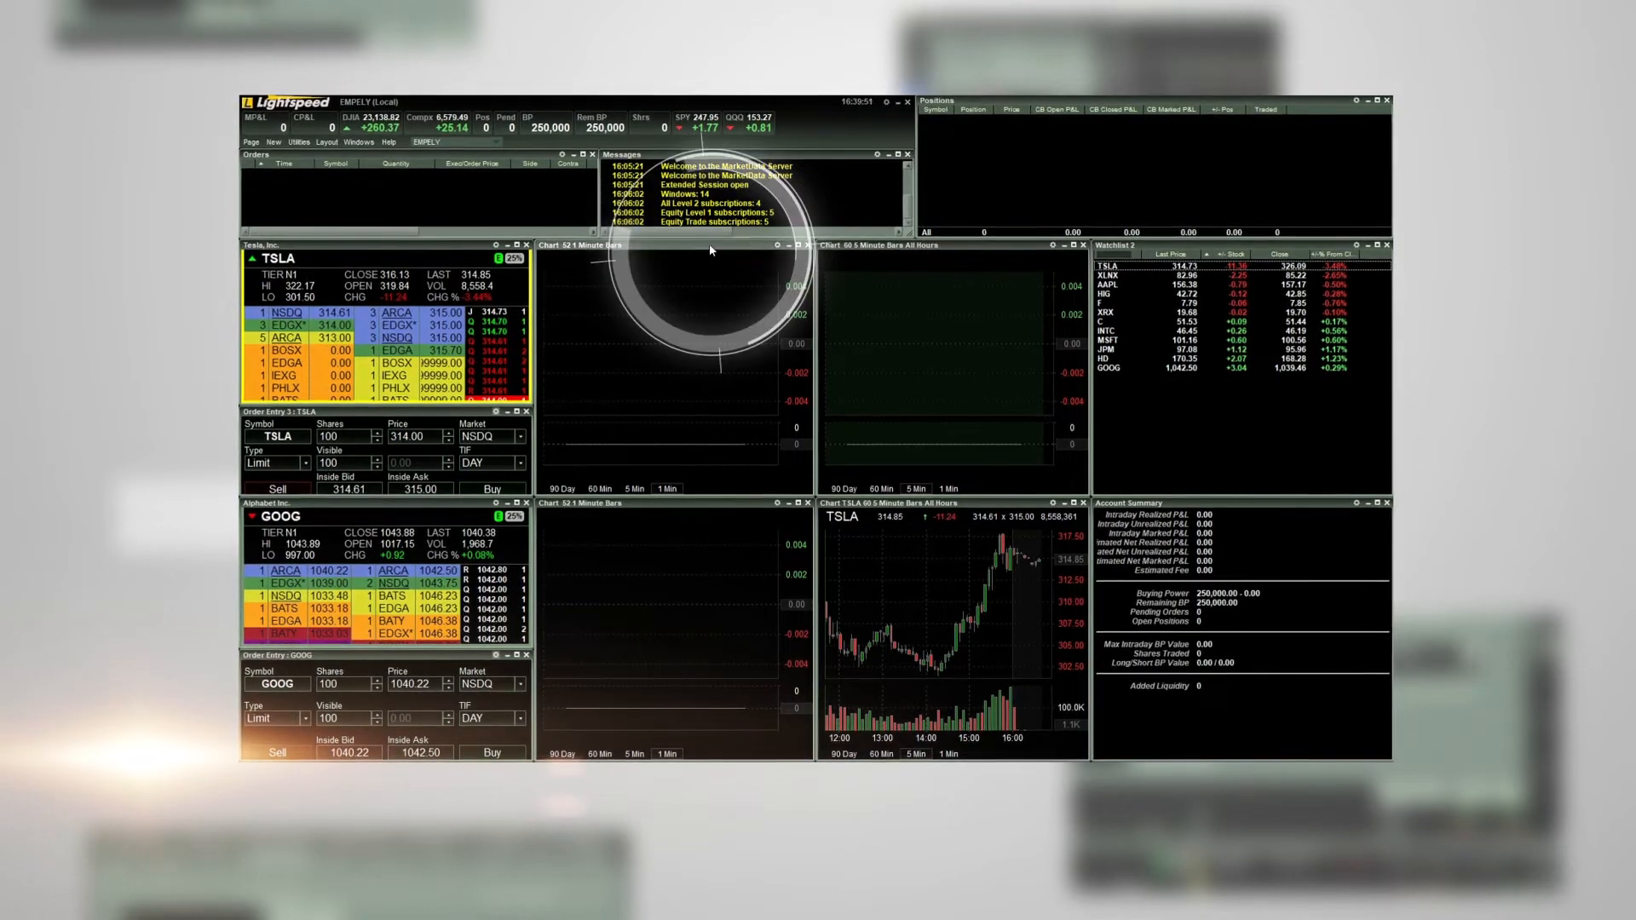
Link the 1 Minute Bars chart to 1:Quote Window (TSLA) so it shows TSLA bars.
right_click(709, 250)
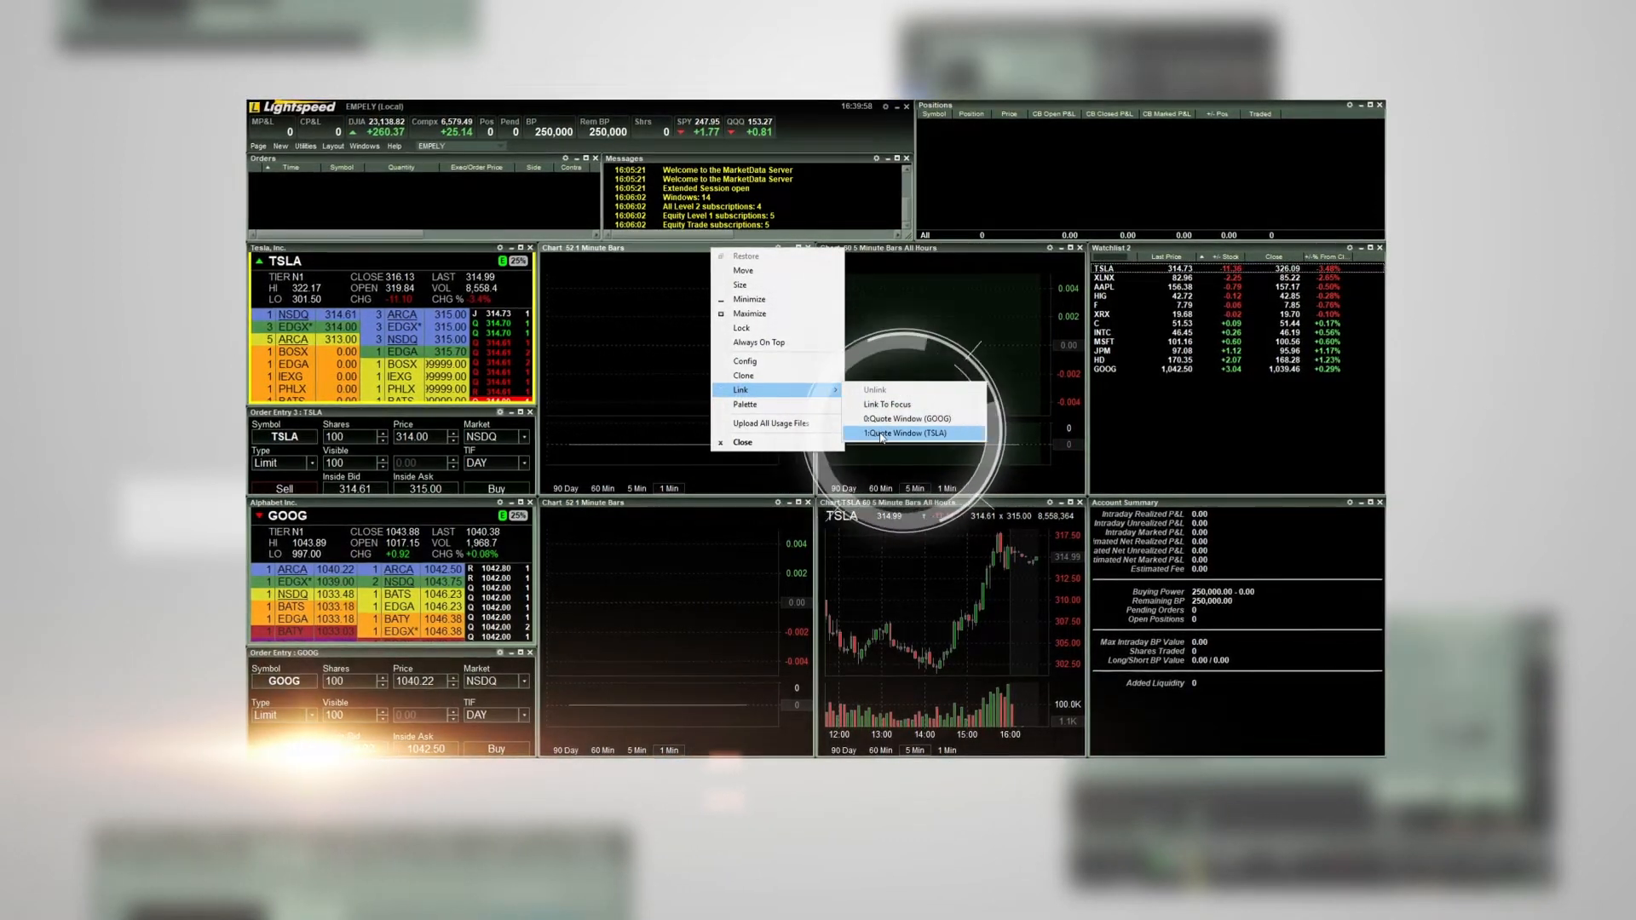
left_click(905, 432)
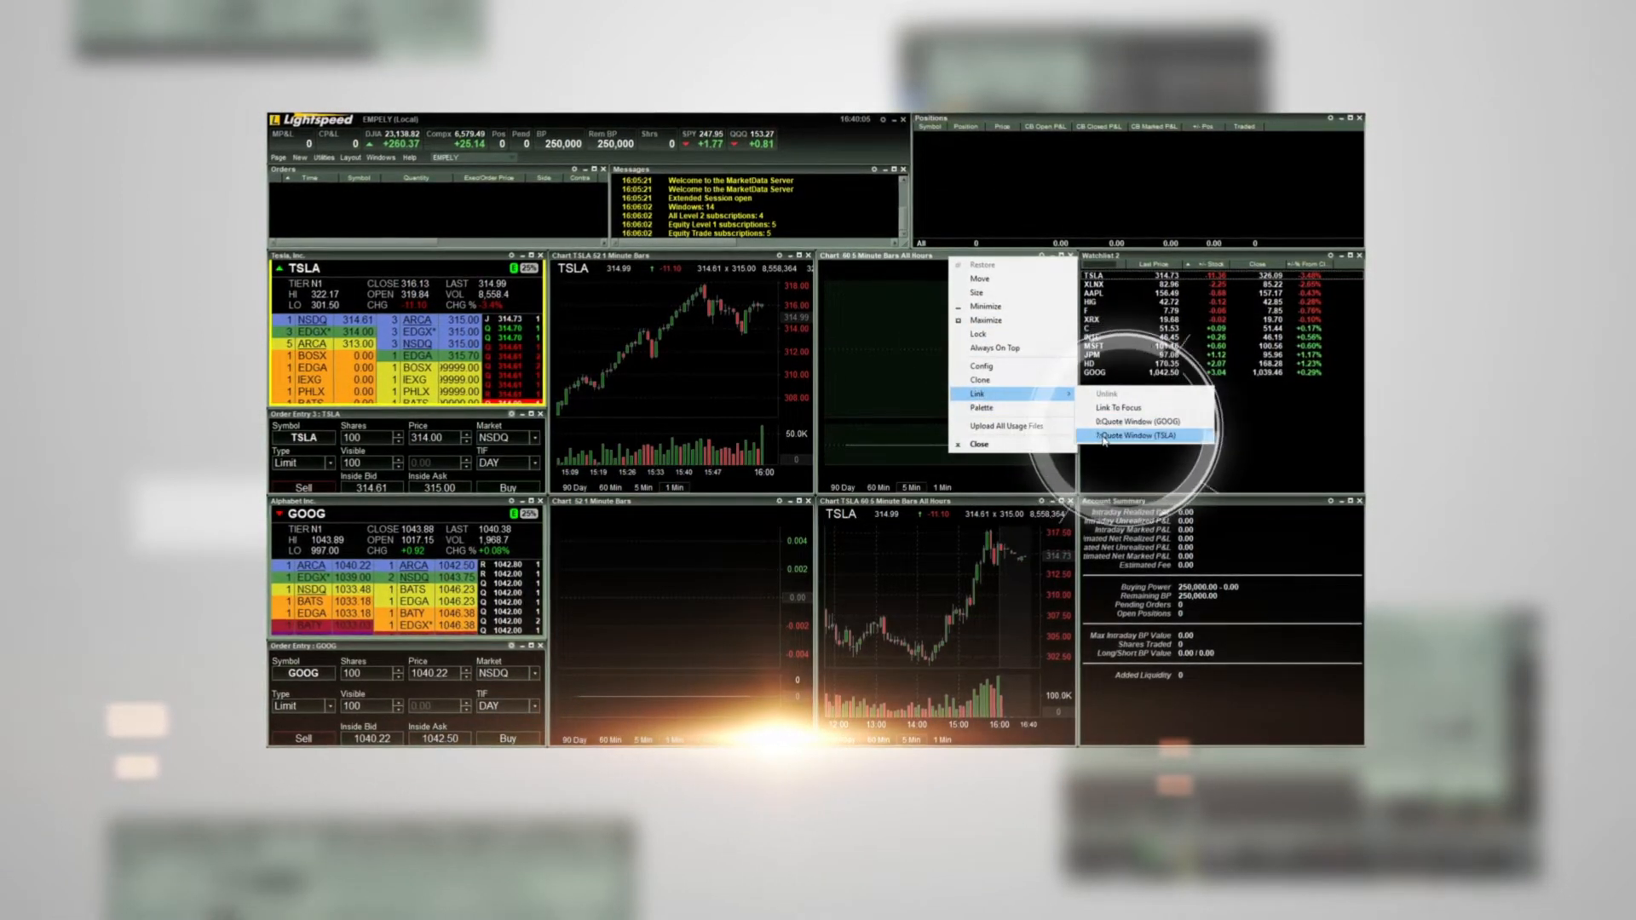
Link the 5 Minute Bars chart to 1:Quote Window (TSLA) as well.
left_click(1140, 435)
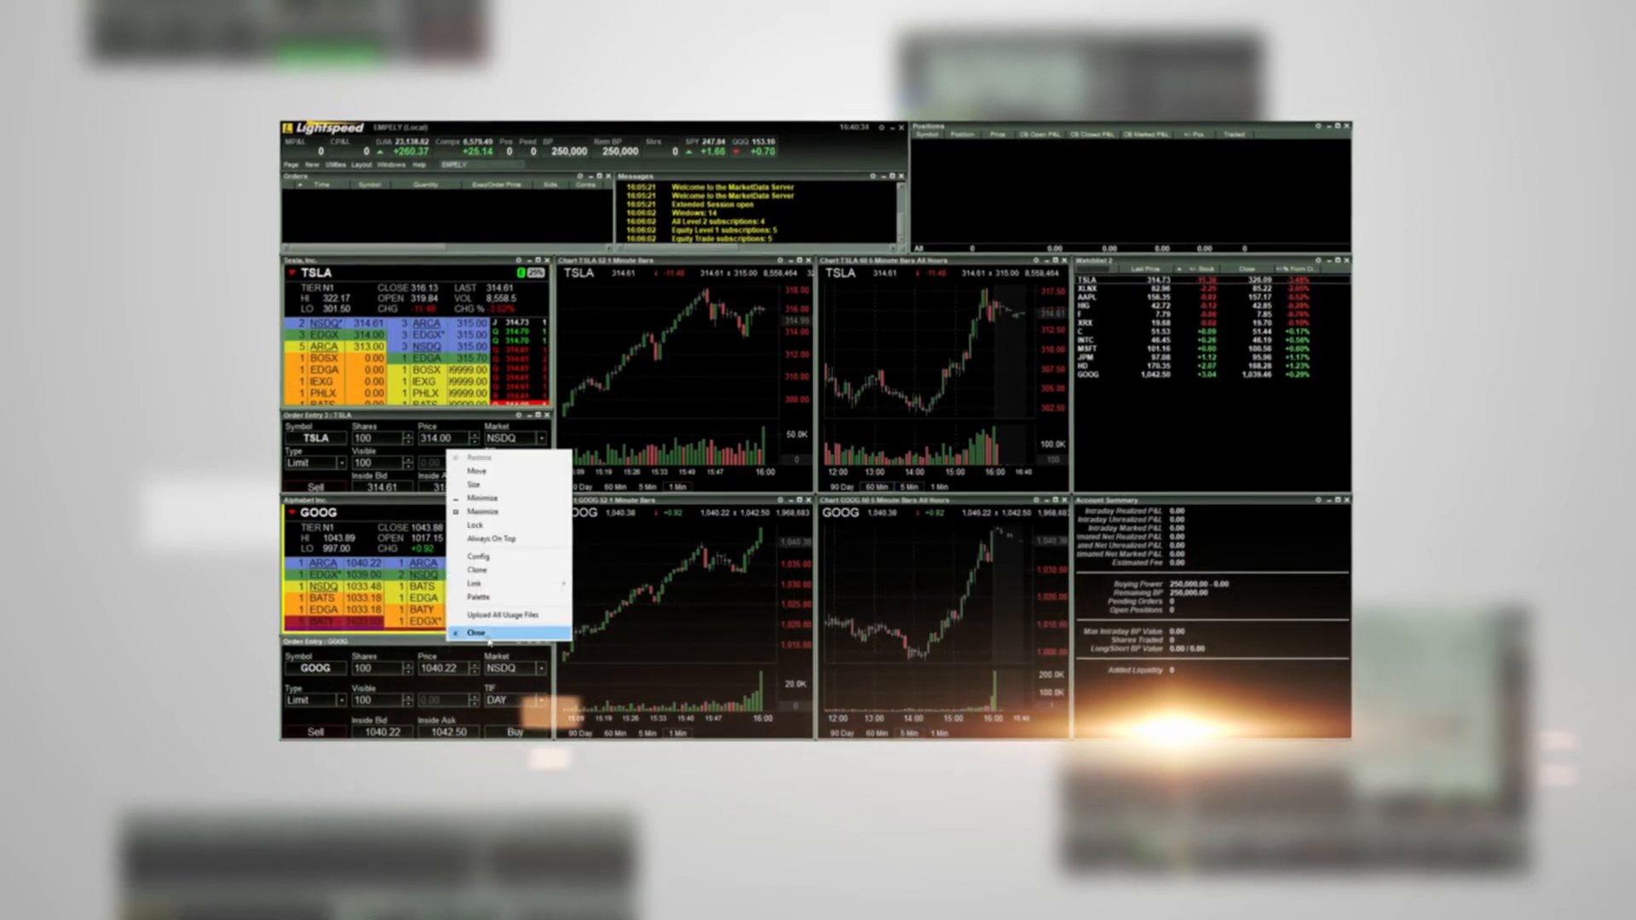
Link the remaining lower window to 0:Quote Window (GOOG) and dismiss the menu.
left_click(479, 634)
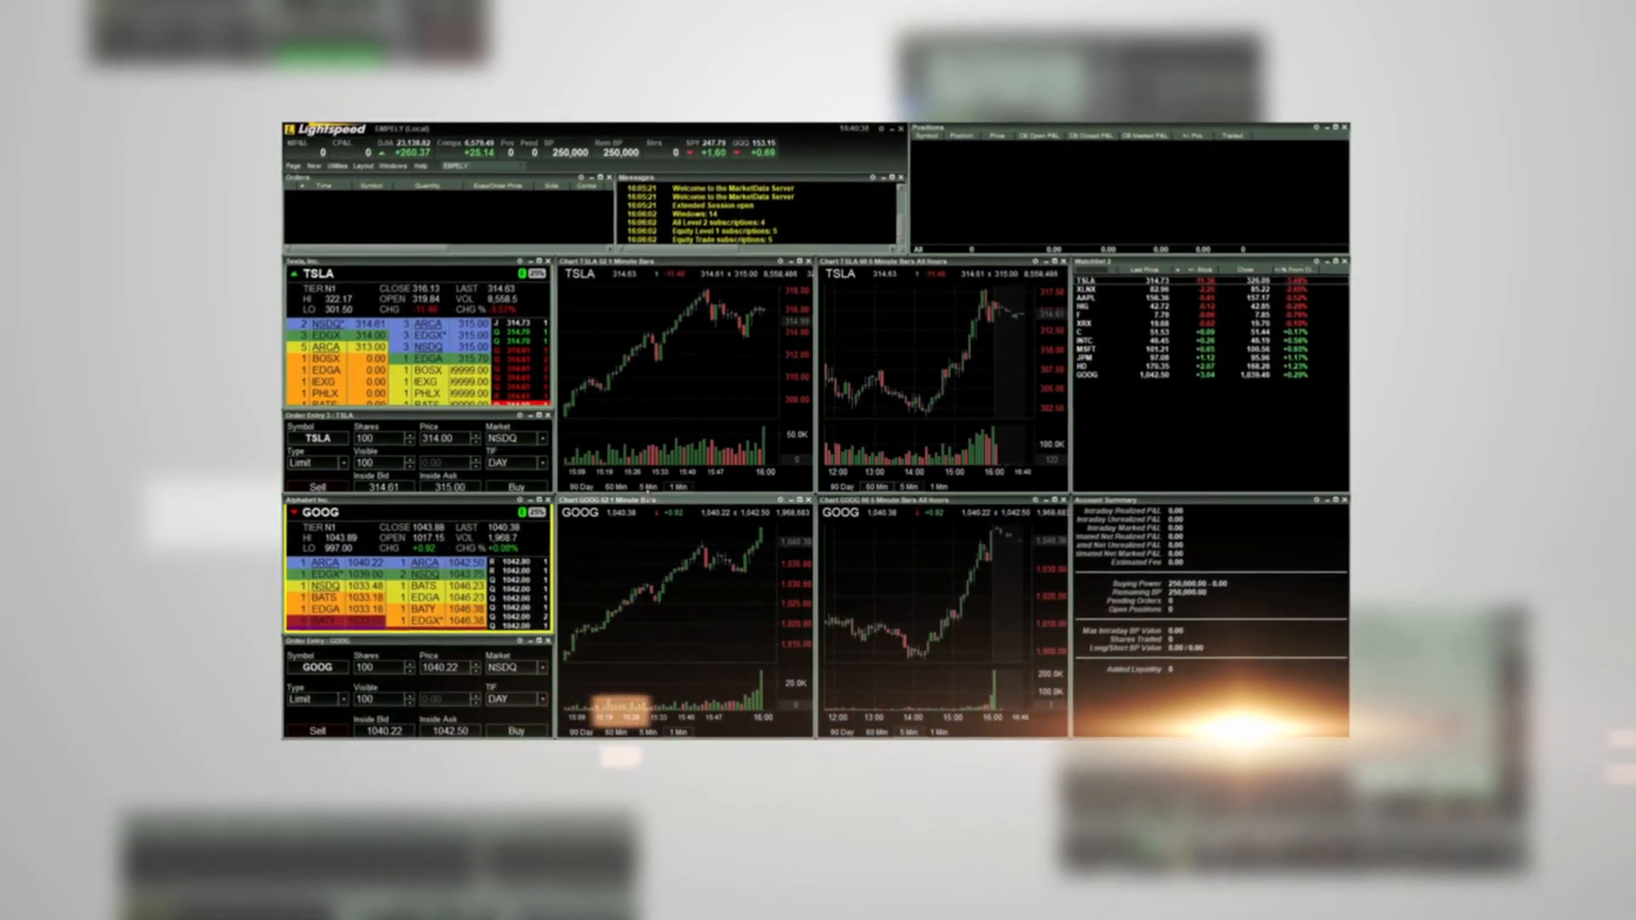